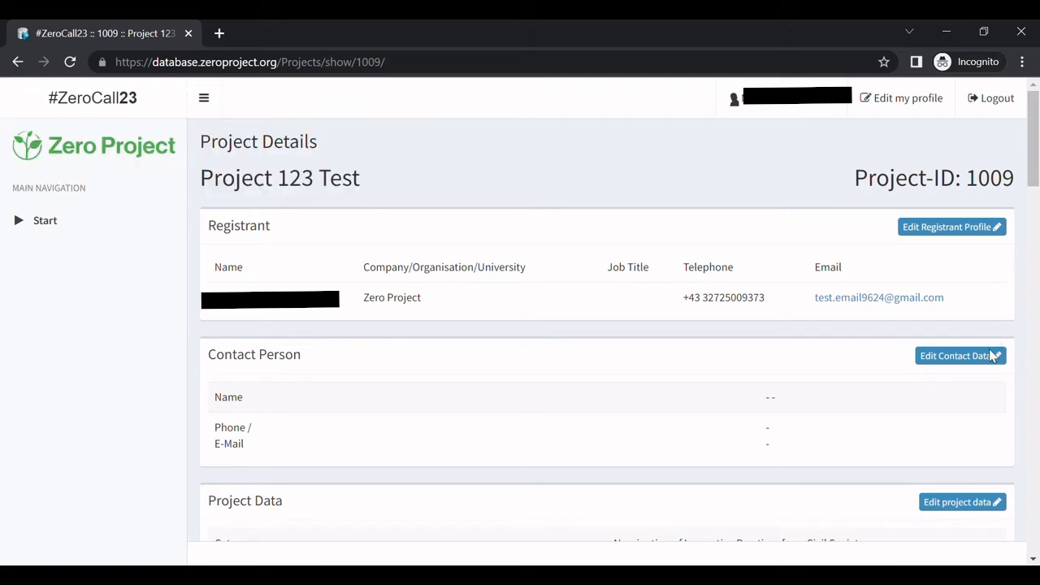
Step: Start editing the contact data for Project 123 Test via Edit Contact Data
{"action": "left_click", "coordinate": [958, 354]}
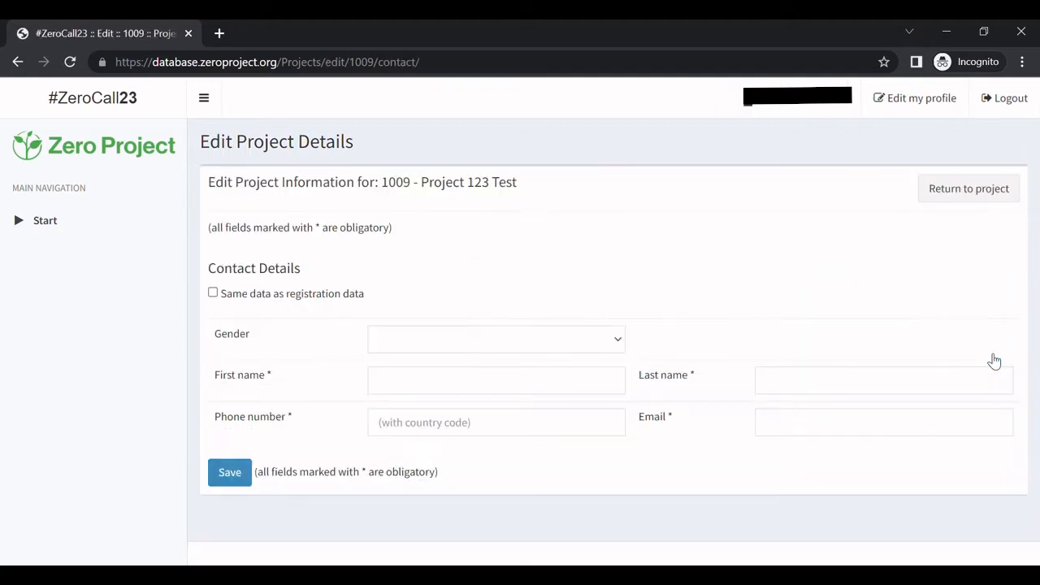
{"action": "mouse_move", "coordinate": [827, 359]}
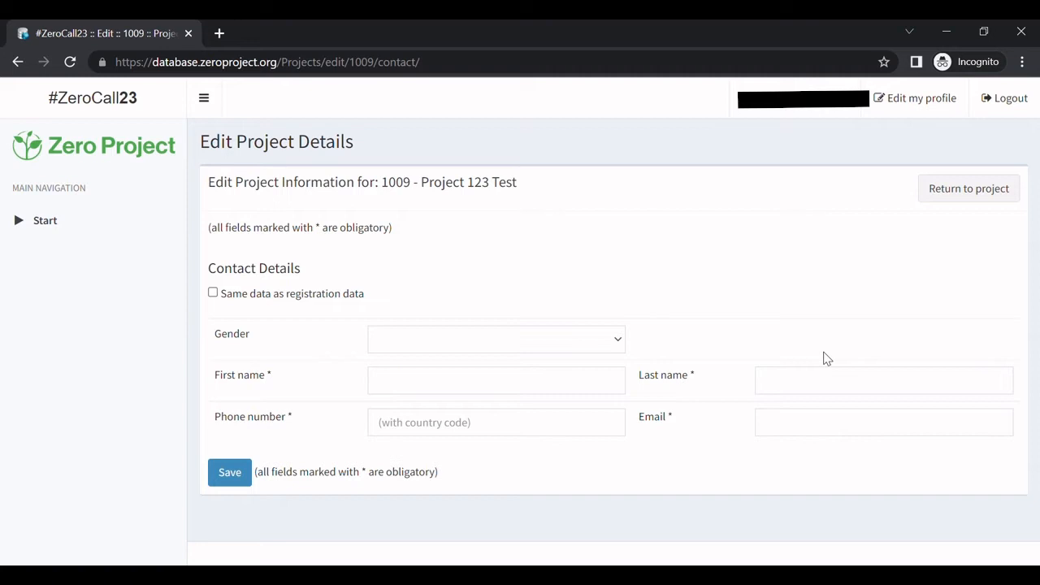
{"action": "mouse_move", "coordinate": [260, 312]}
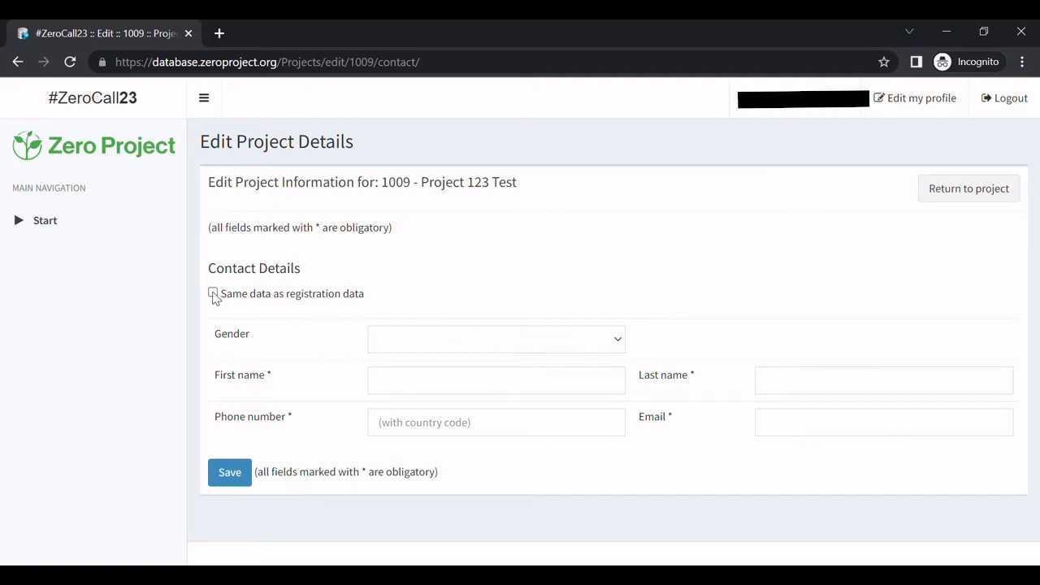
{"action": "left_click", "coordinate": [213, 292]}
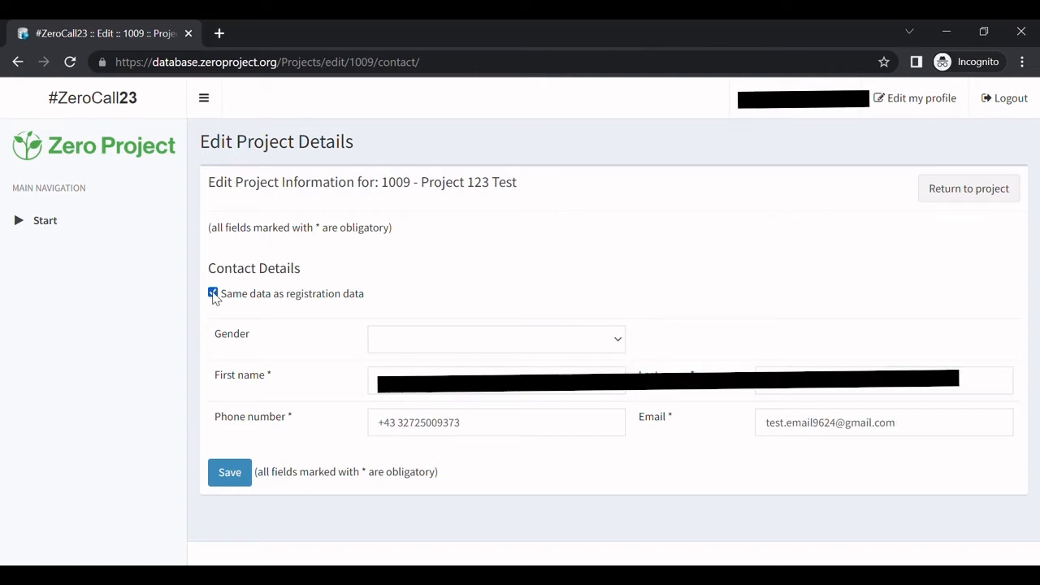
{"action": "left_click", "coordinate": [212, 293]}
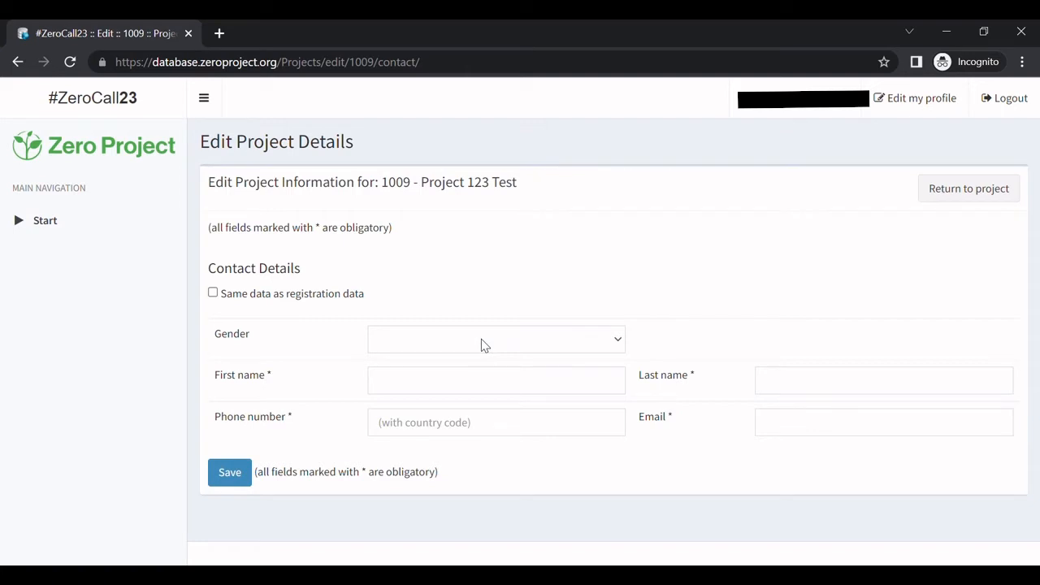
{"action": "left_click", "coordinate": [495, 340]}
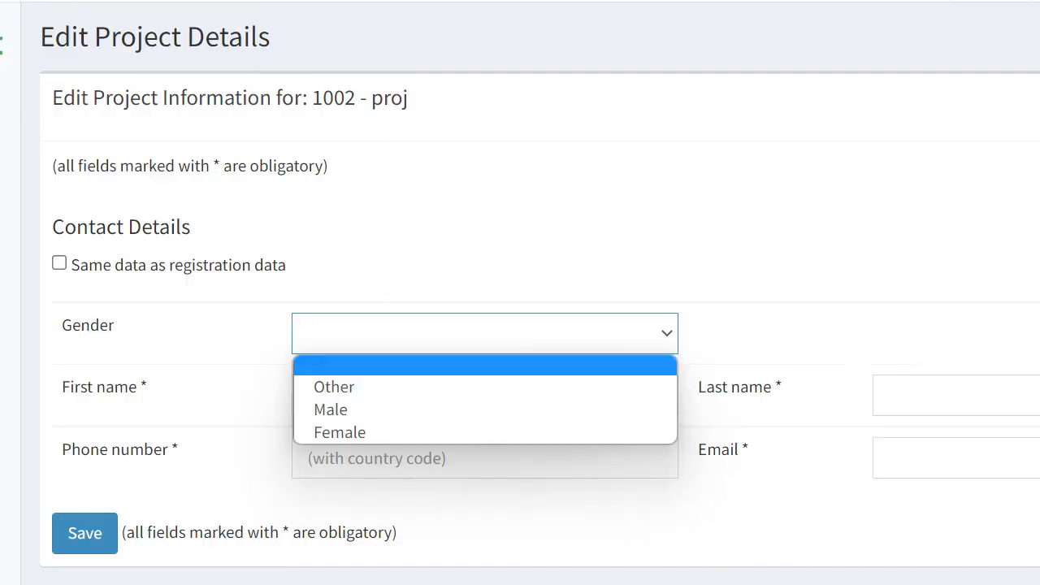
{"action": "left_click", "coordinate": [332, 410]}
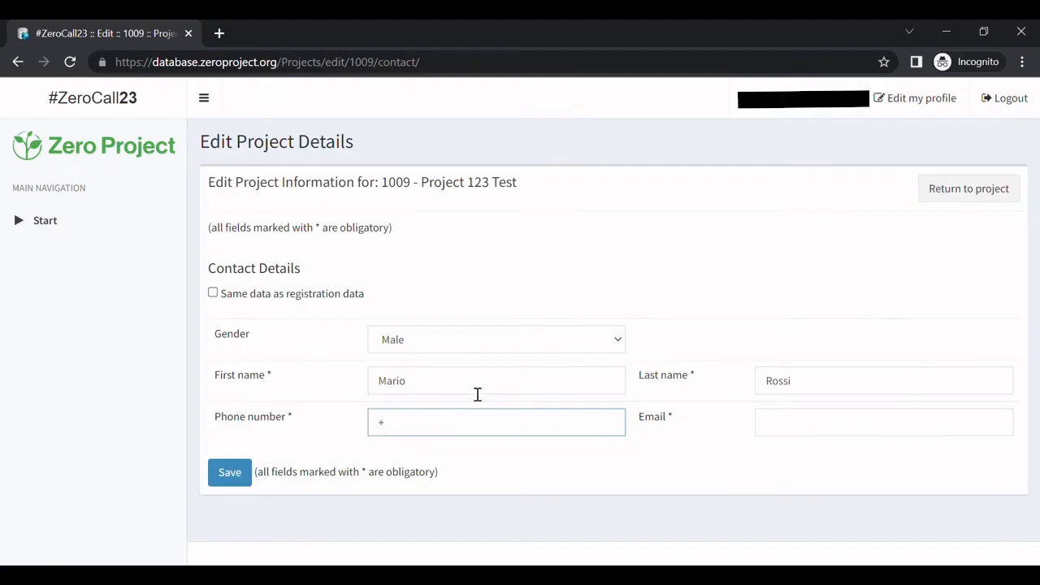
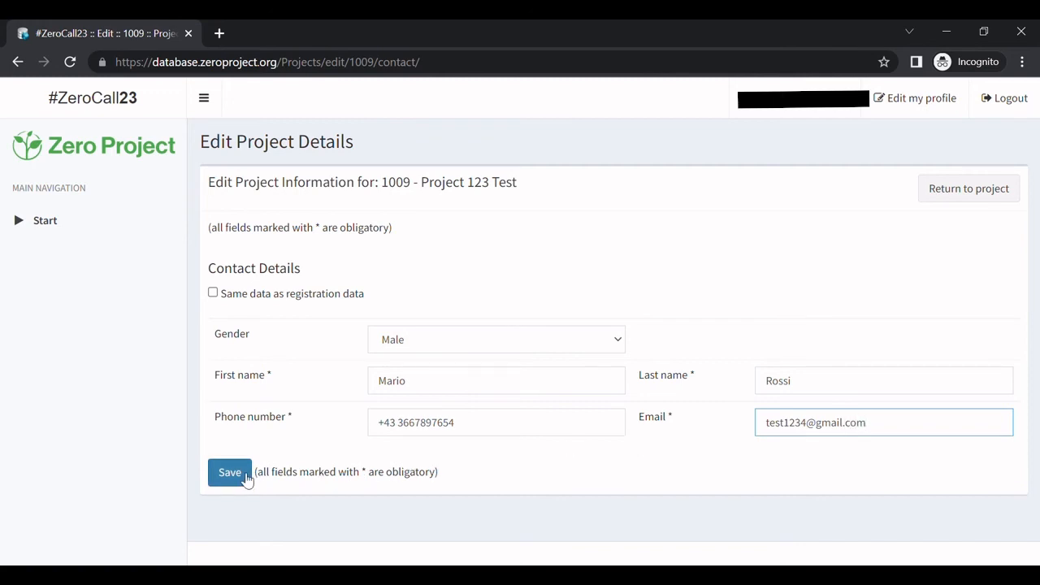
Step: Save the contact so Project 1009 lists Mr. Mario Rossi with phone and email
{"action": "left_click", "coordinate": [229, 471]}
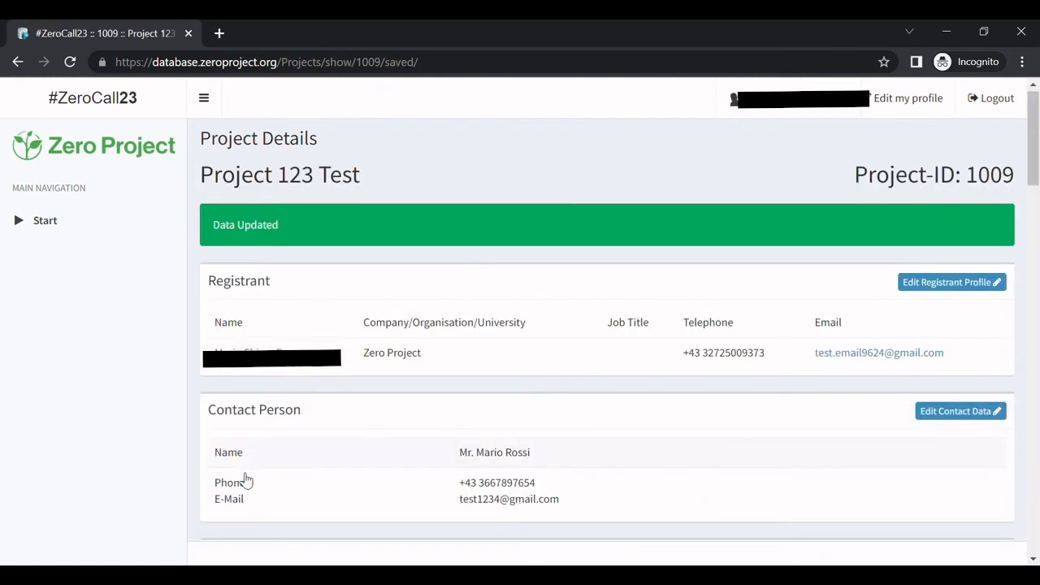
{"action": "scroll", "scroll_direction": "down", "scroll_amount": 3}
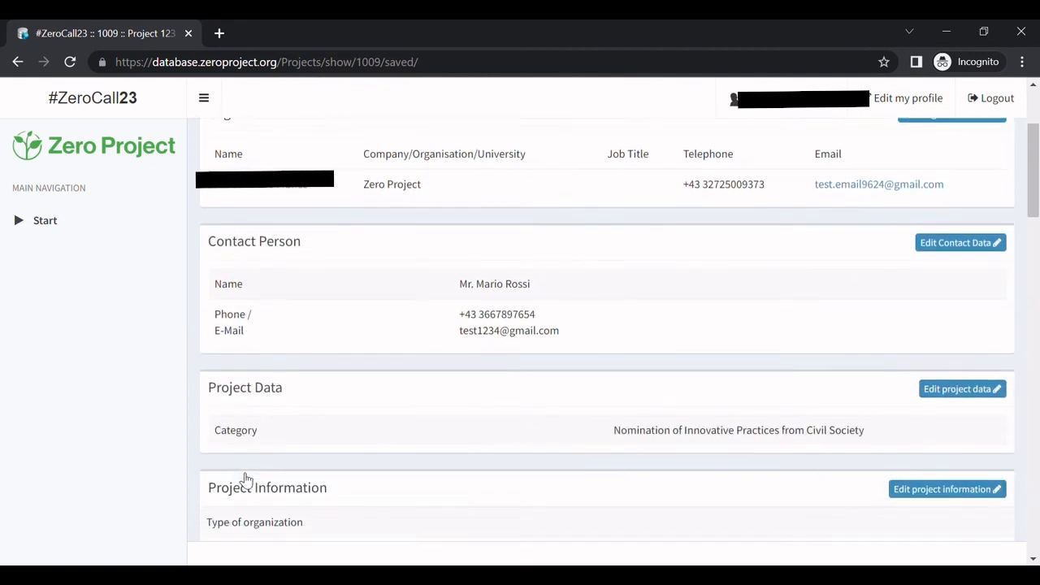
{"action": "scroll", "scroll_direction": "down", "scroll_amount": 3}
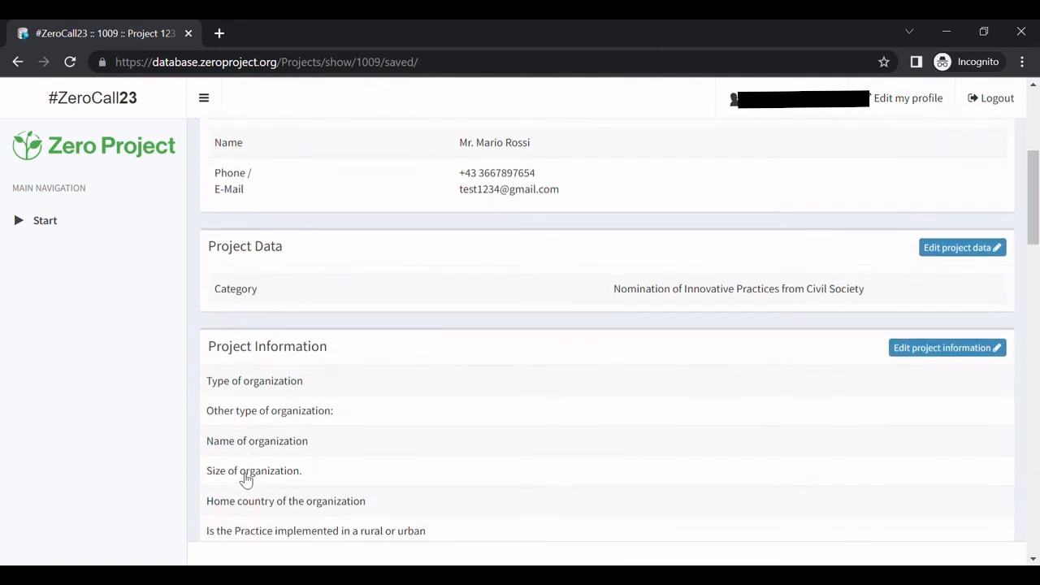
{"action": "scroll", "scroll_direction": "down", "scroll_amount": 3}
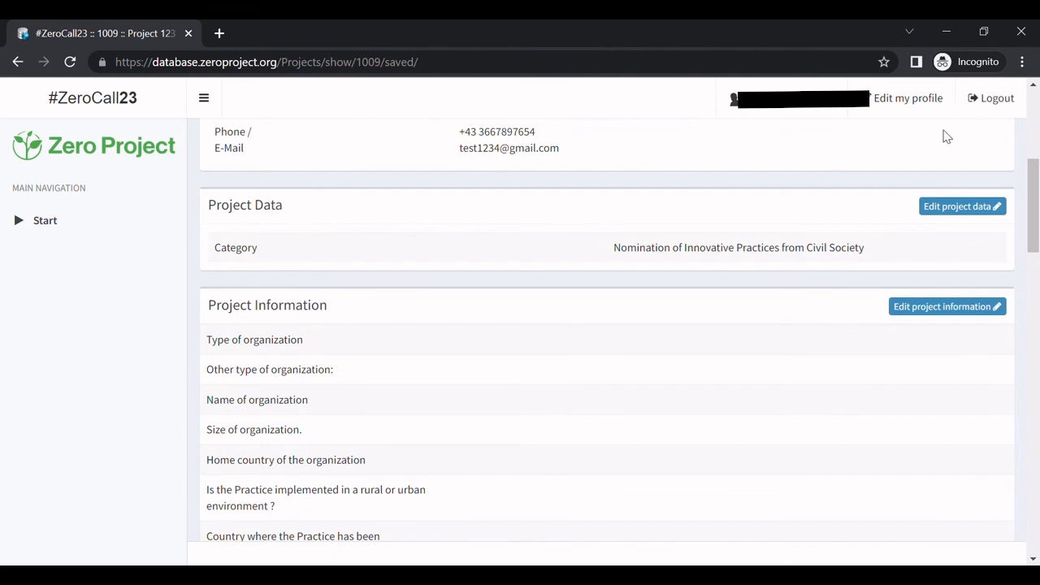
{"action": "mouse_move", "coordinate": [965, 107]}
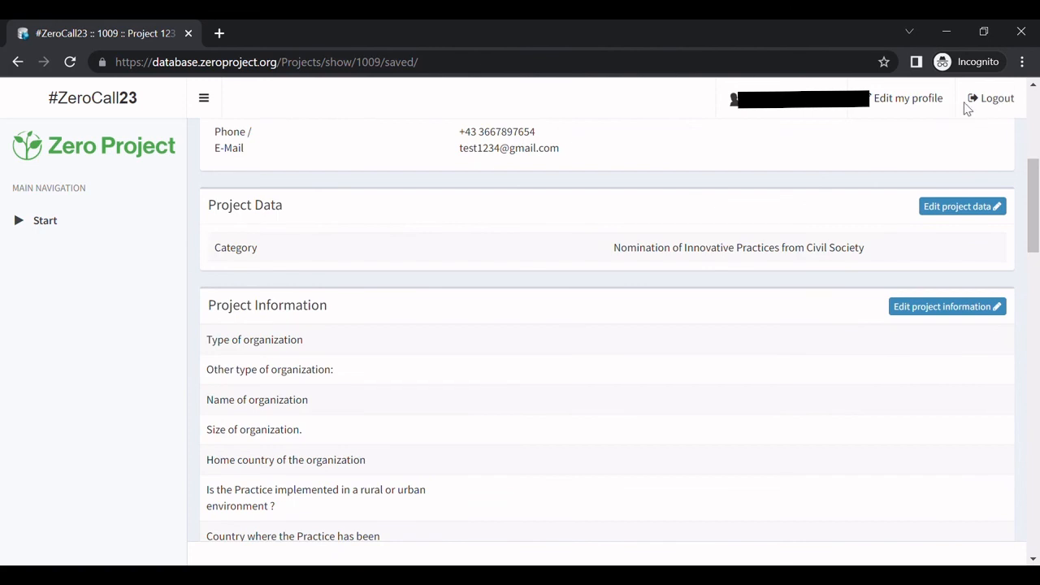